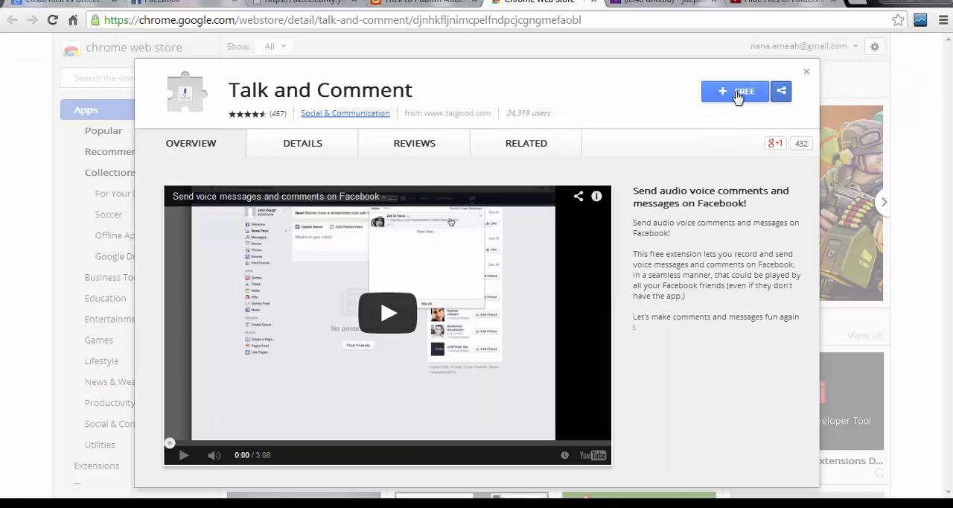
# Install the Talk and Comment extension from its Web Store page and confirm adding it.
pyautogui.click(734, 91)
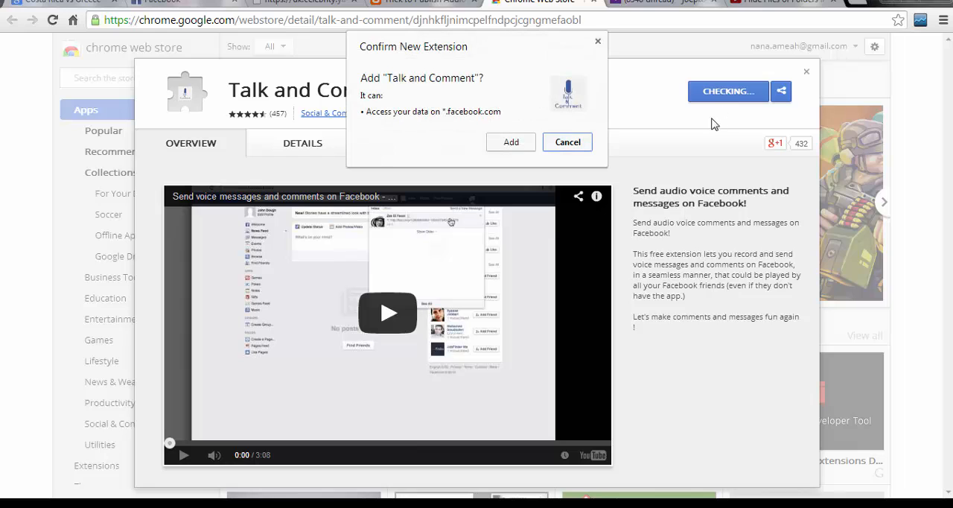
pyautogui.moveTo(567, 143)
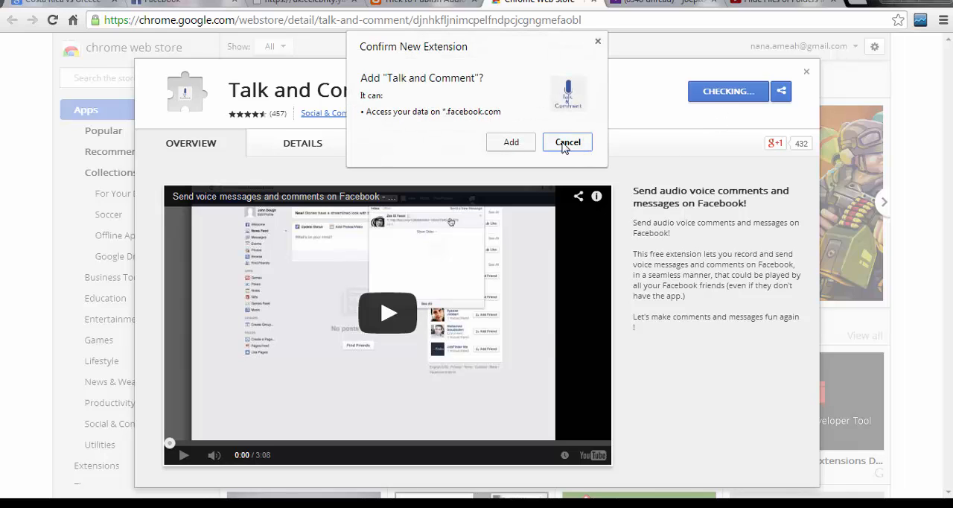
pyautogui.click(510, 142)
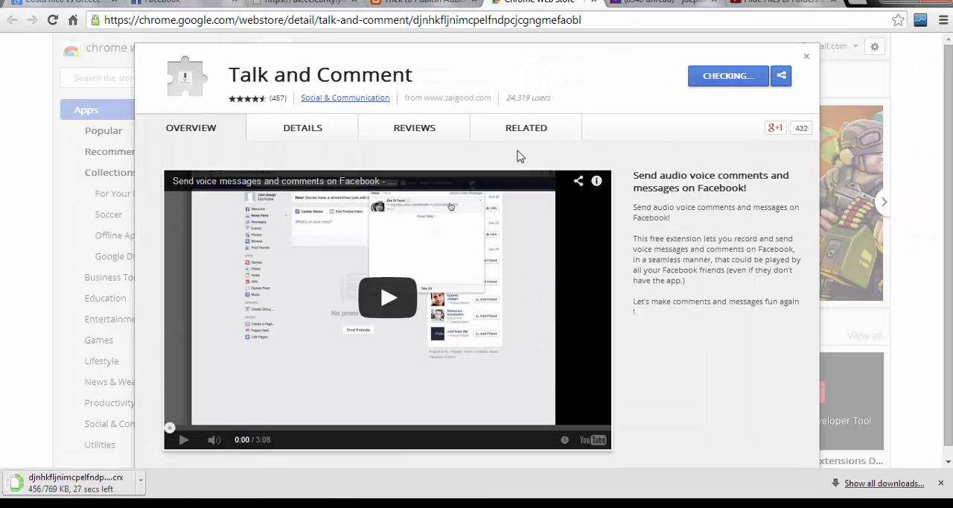
# Allow Talk and Comment to use the microphone from its options page.
pyautogui.click(727, 75)
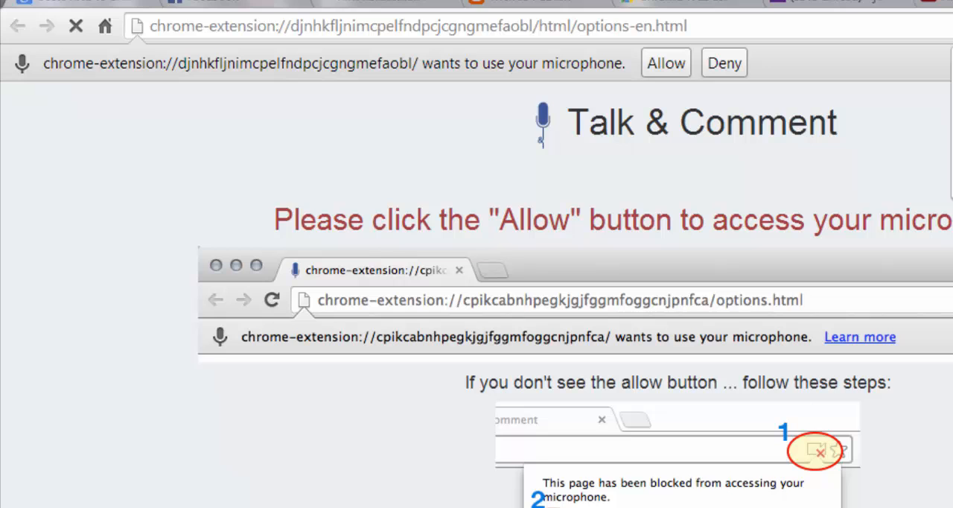
pyautogui.moveTo(599, 71)
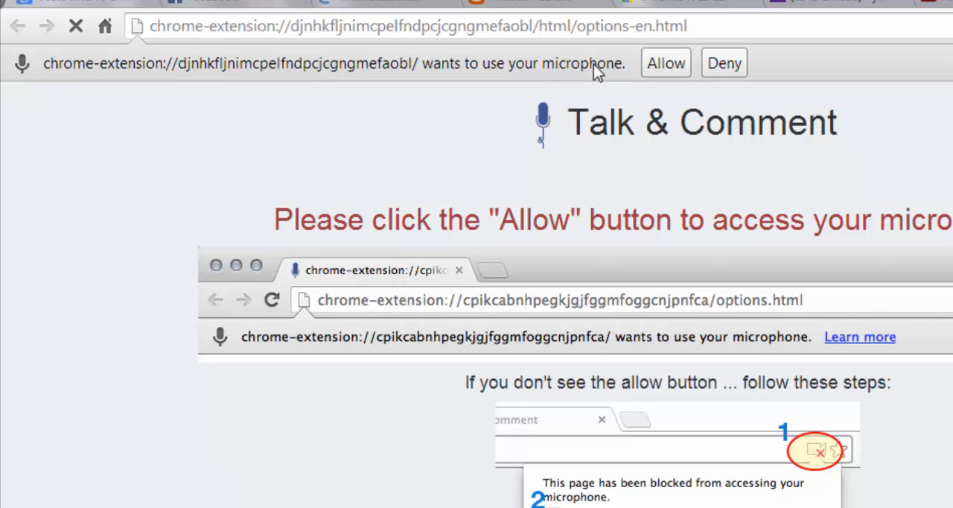
pyautogui.click(665, 62)
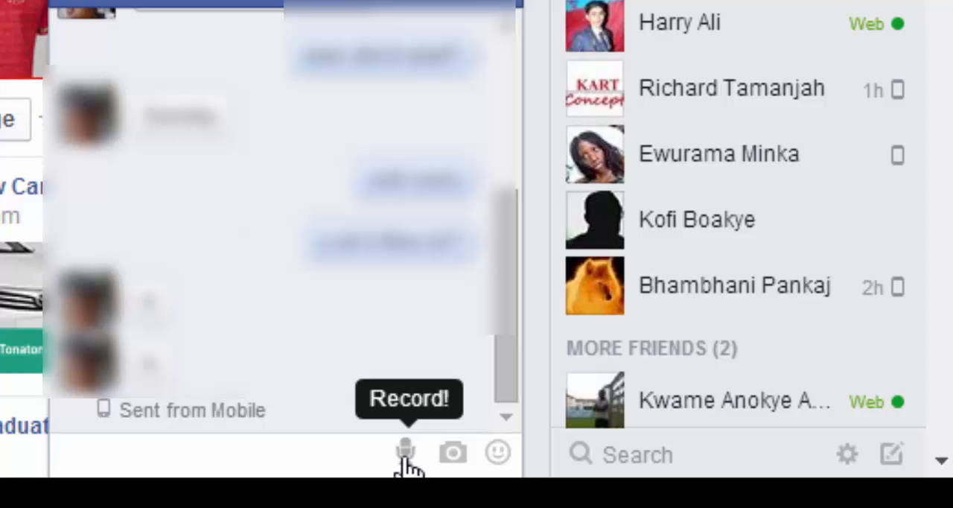
# Record a voice clip in the Facebook chat box, then stop it to upload.
pyautogui.click(404, 452)
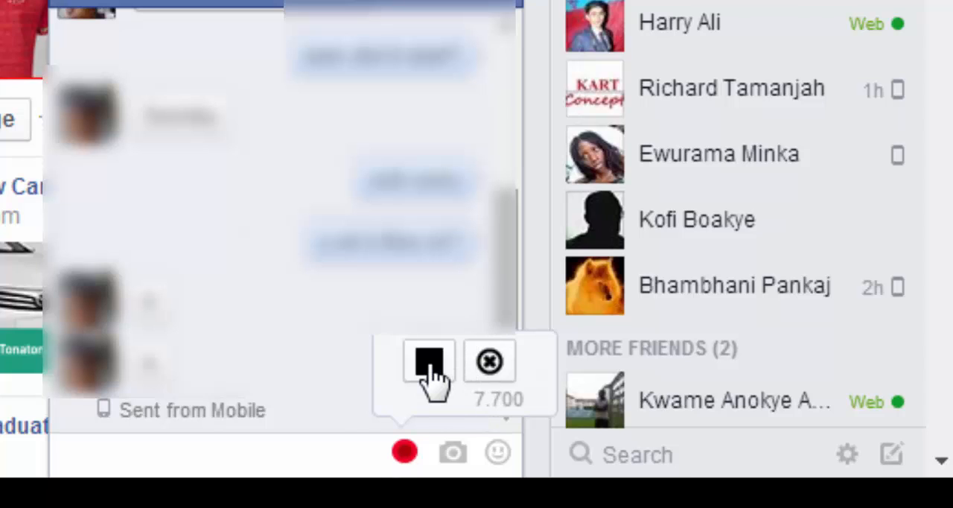
pyautogui.click(427, 369)
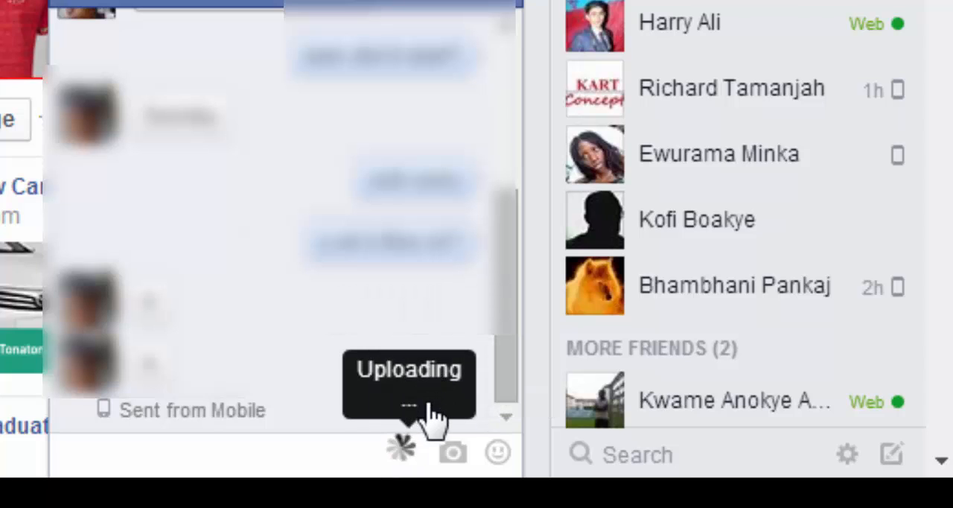